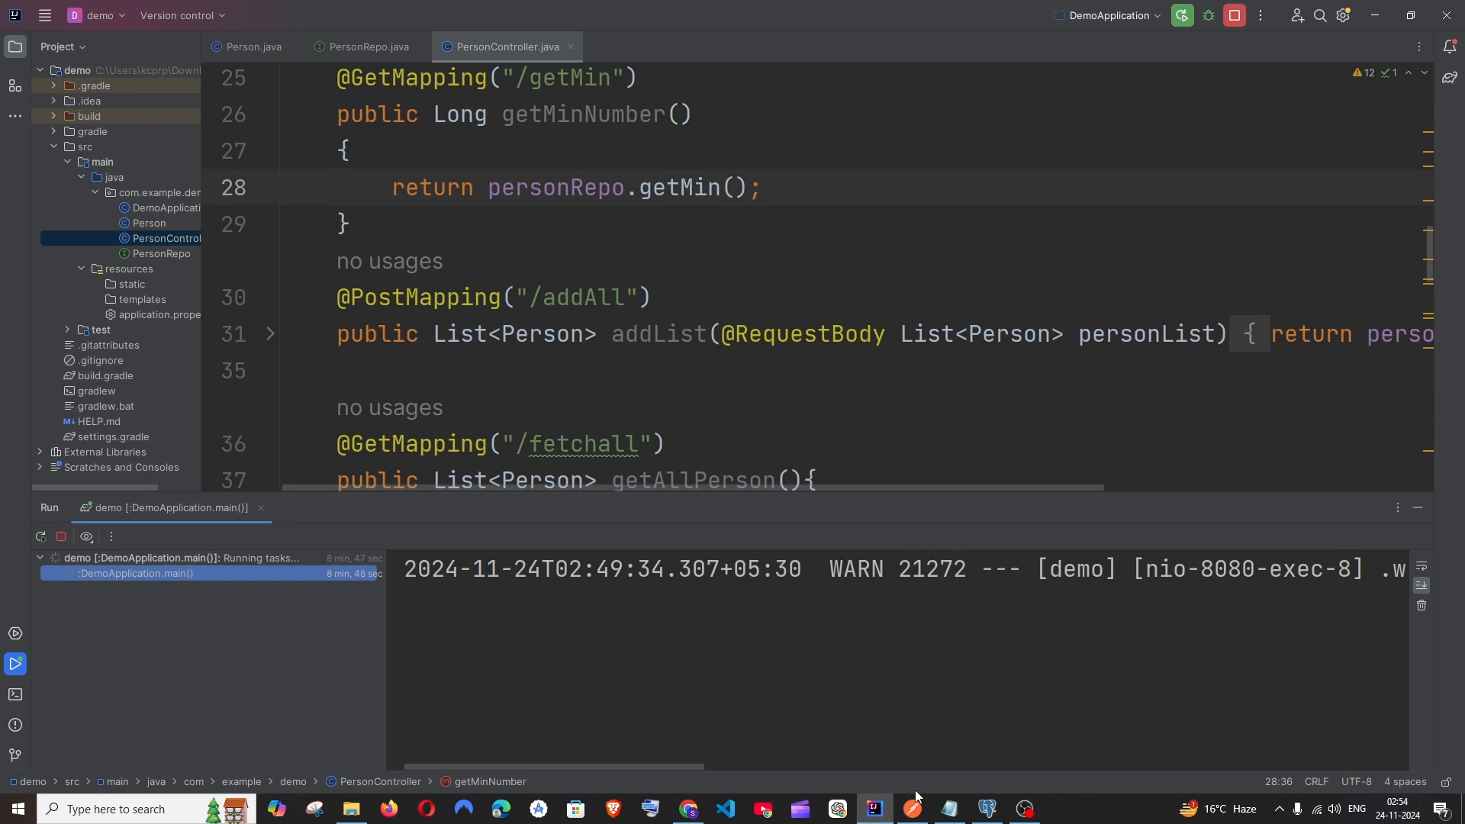
- Bring Postman with the POST addPerson request to the foreground from the taskbar
{"action": "left_click", "coordinate": [909, 808]}
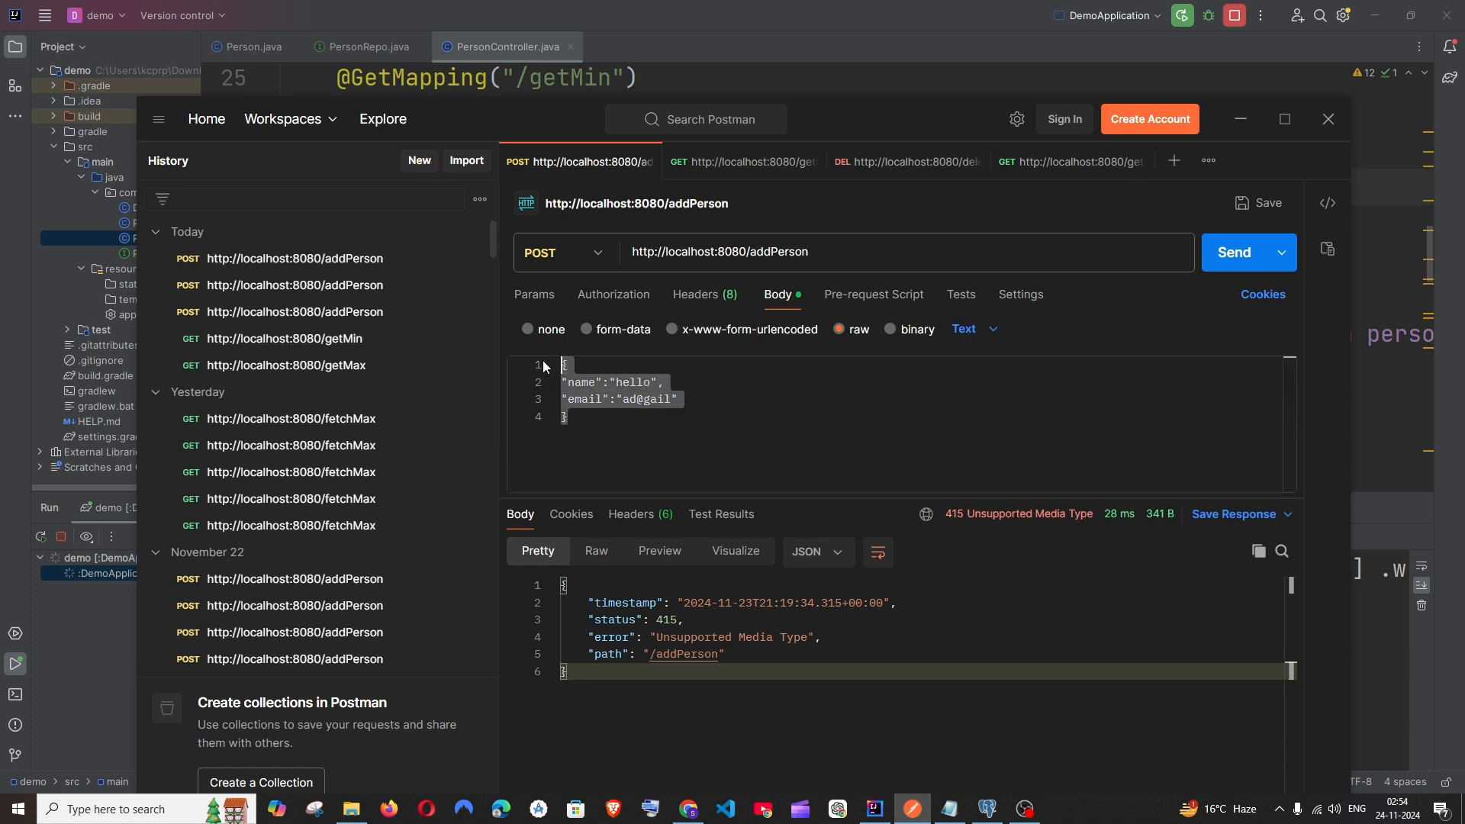
- Review the raw body formats and Headers, then resend addPerson as Text, getting 415 again
{"action": "left_click", "coordinate": [972, 330]}
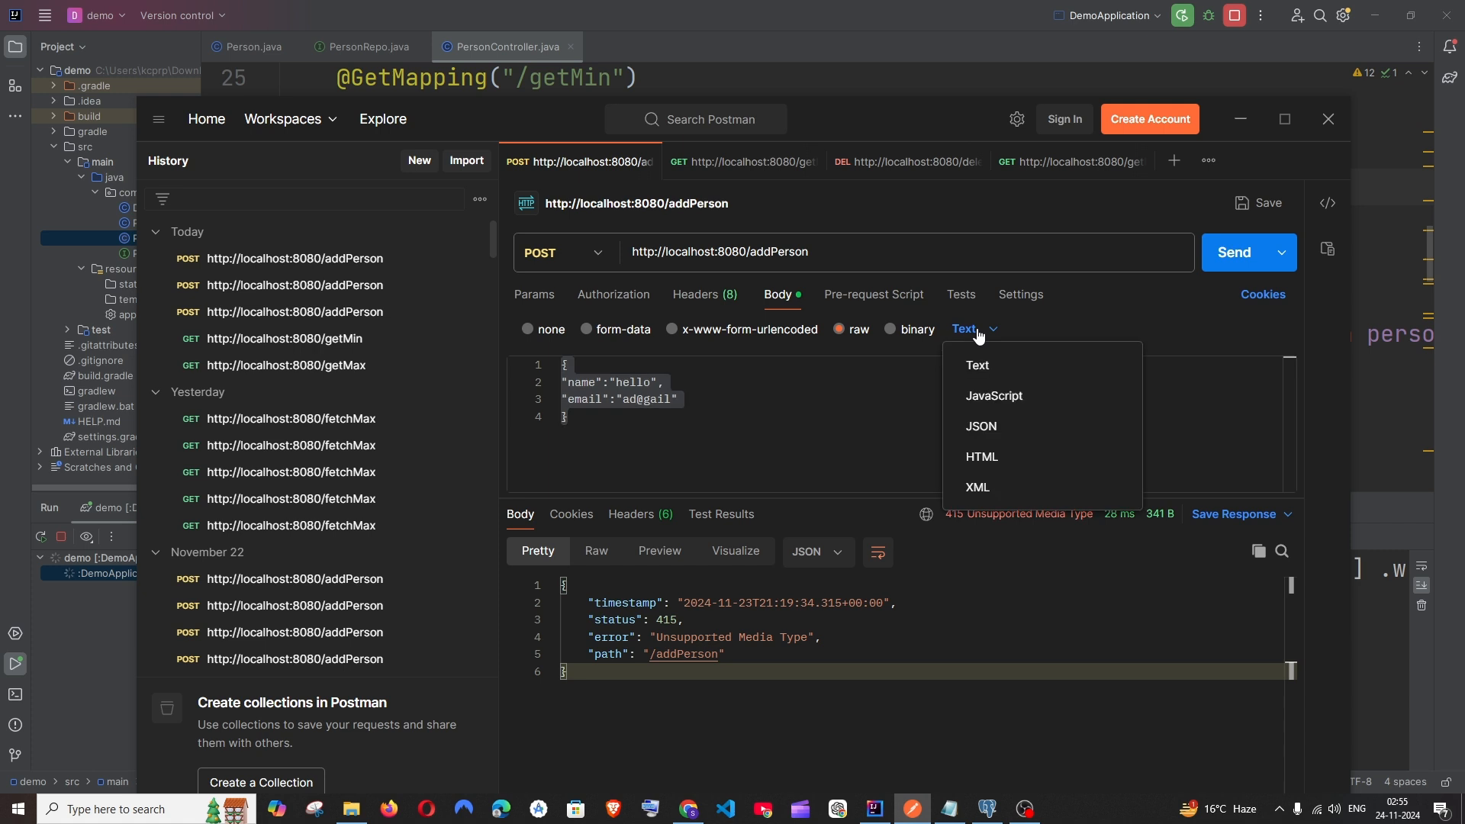
{"action": "left_click", "coordinate": [698, 294]}
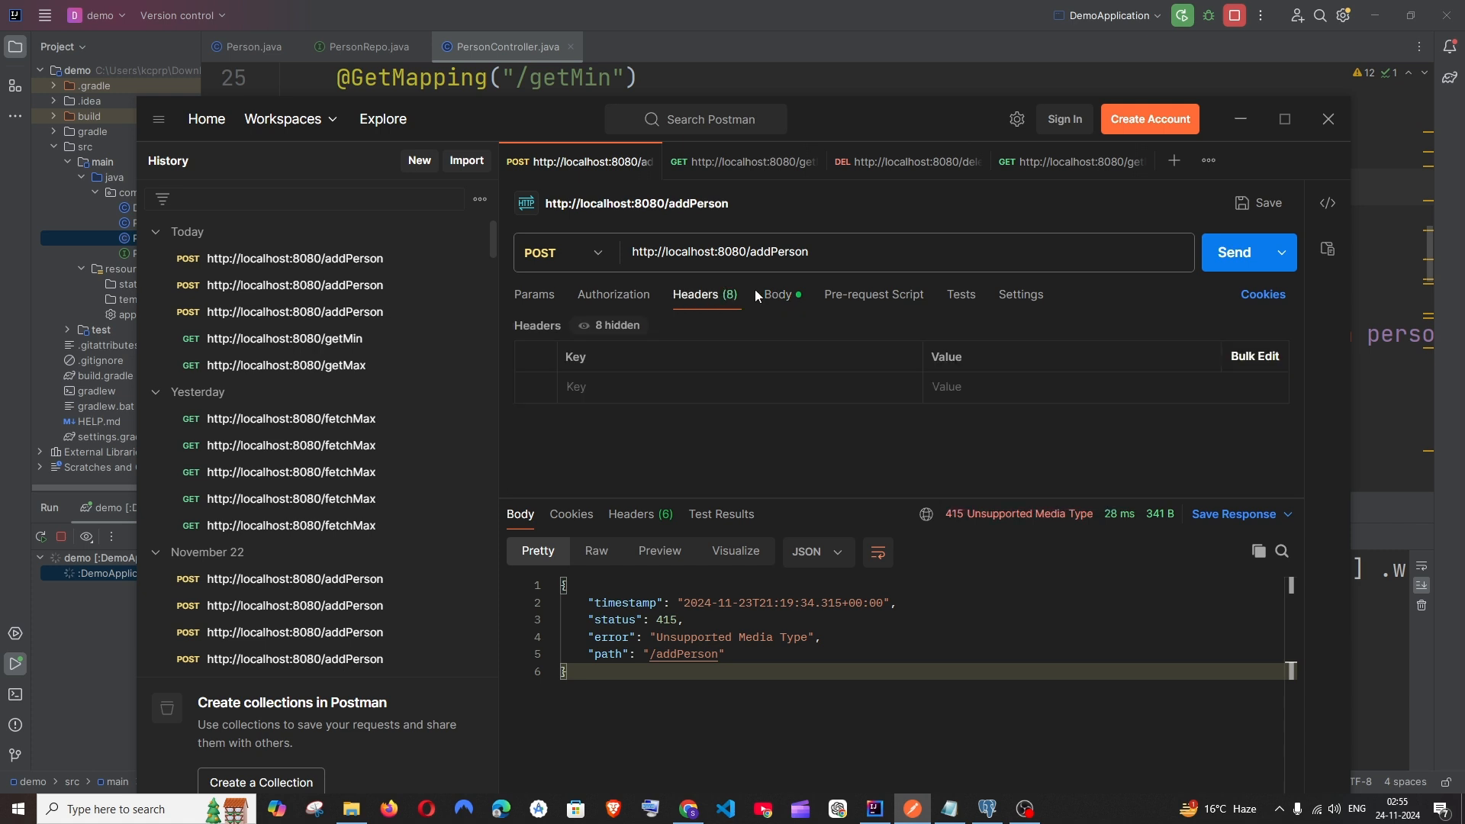
{"action": "left_click", "coordinate": [777, 294]}
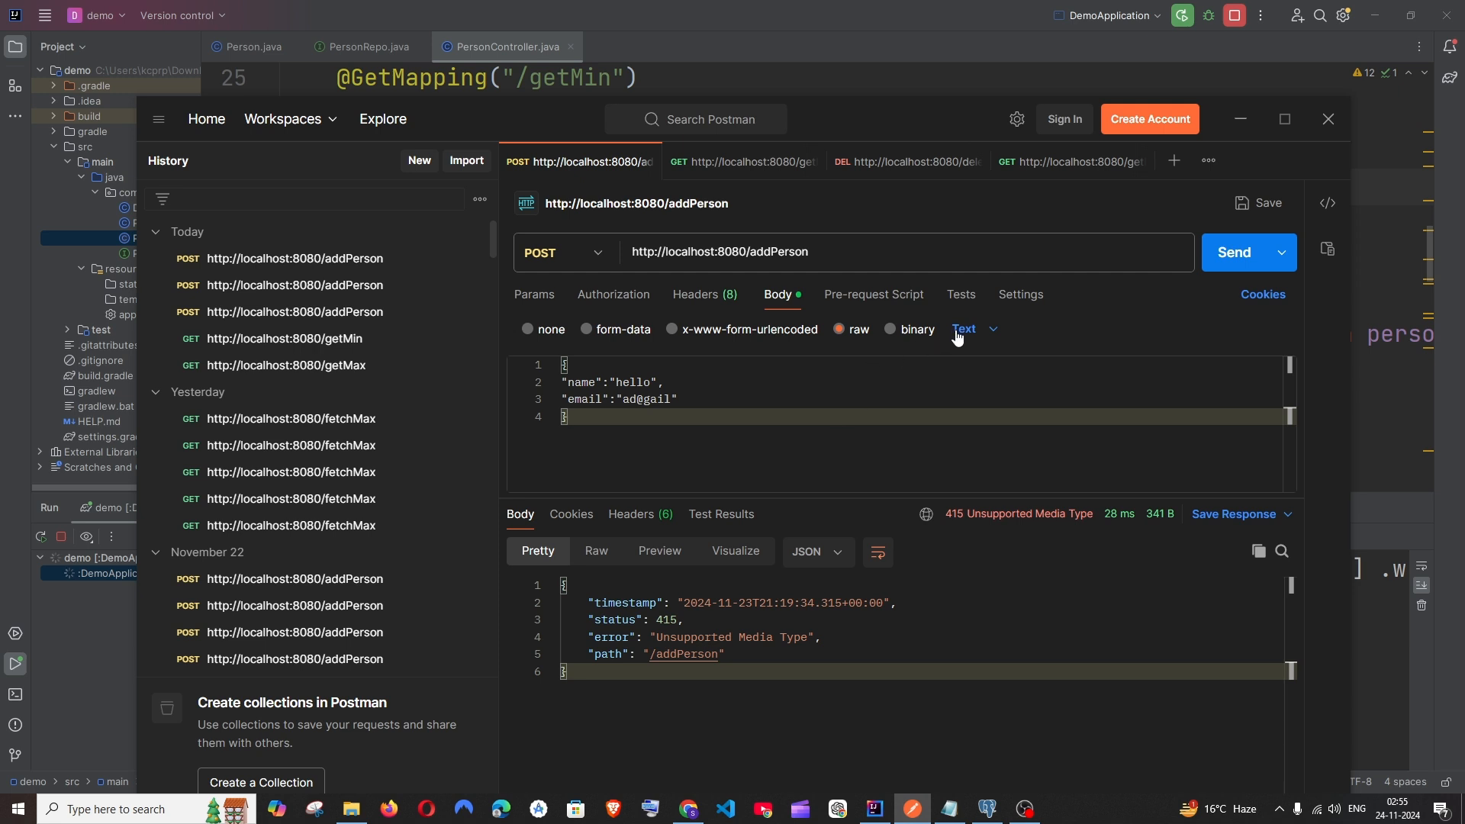
{"action": "left_click", "coordinate": [1235, 252]}
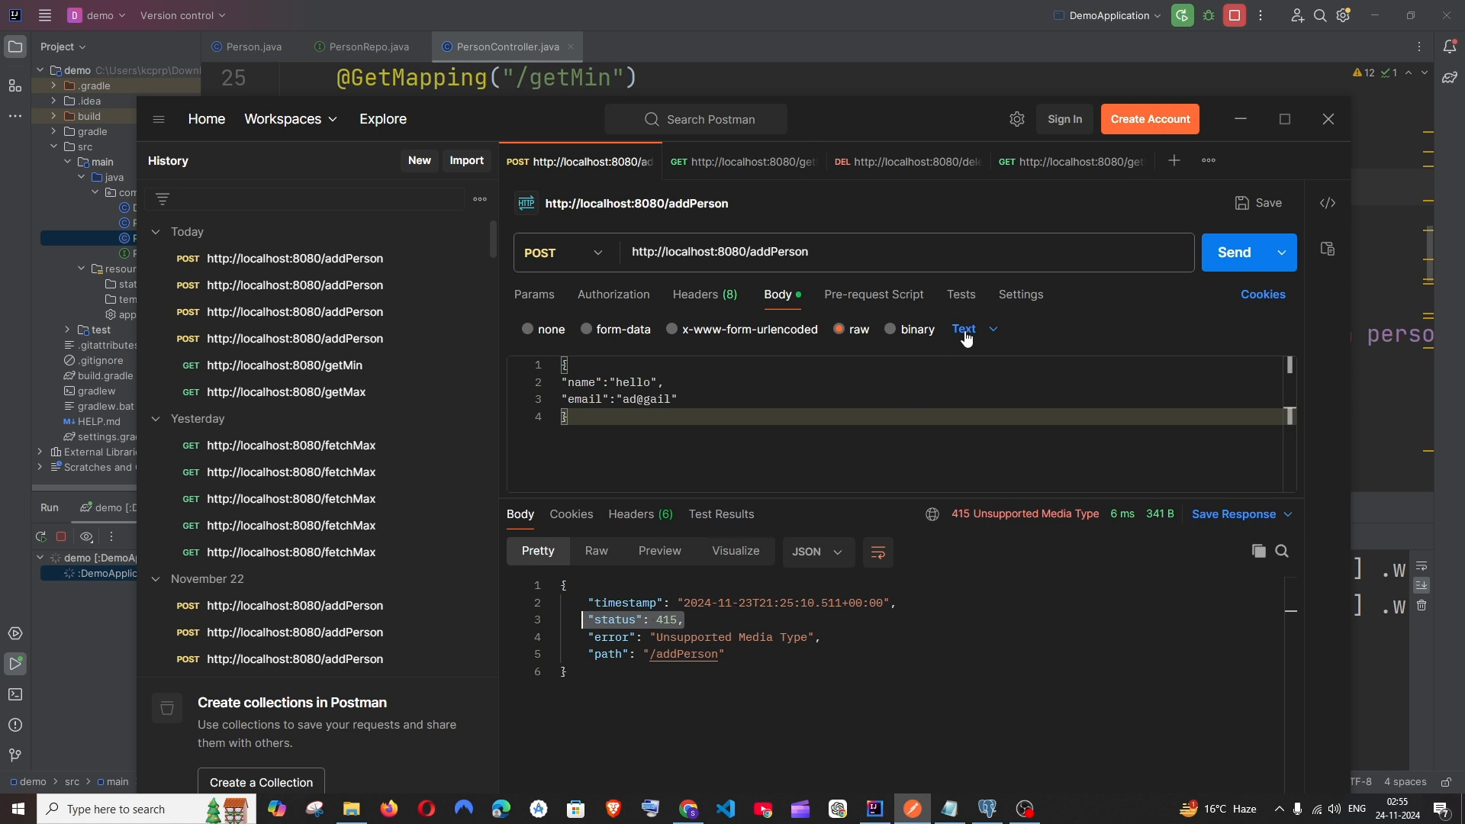
- Switch the raw body type to JSON and resend addPerson, receiving 200 OK with person id 10
{"action": "left_click", "coordinate": [965, 329]}
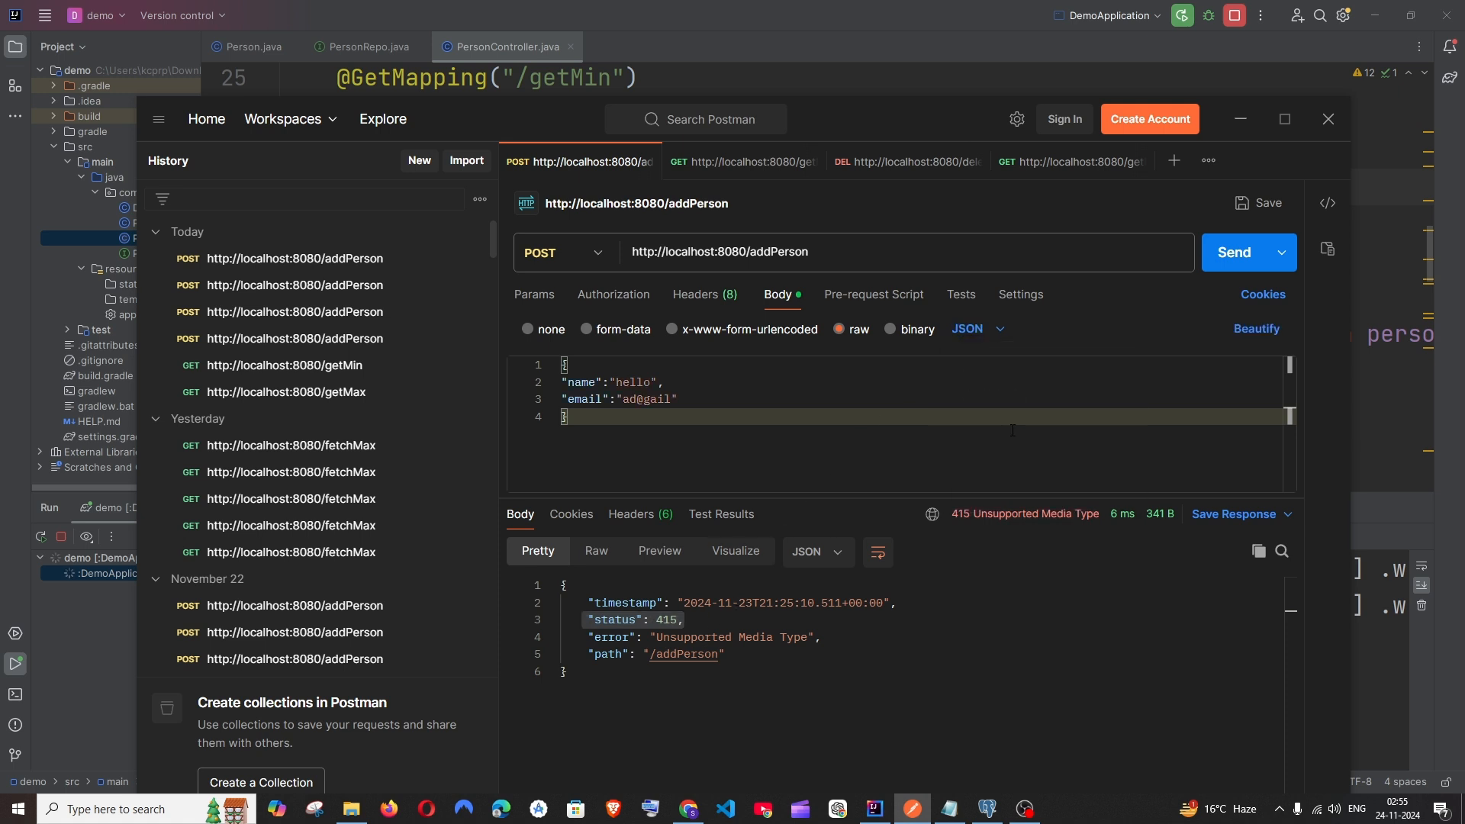
{"action": "left_click", "coordinate": [1233, 252]}
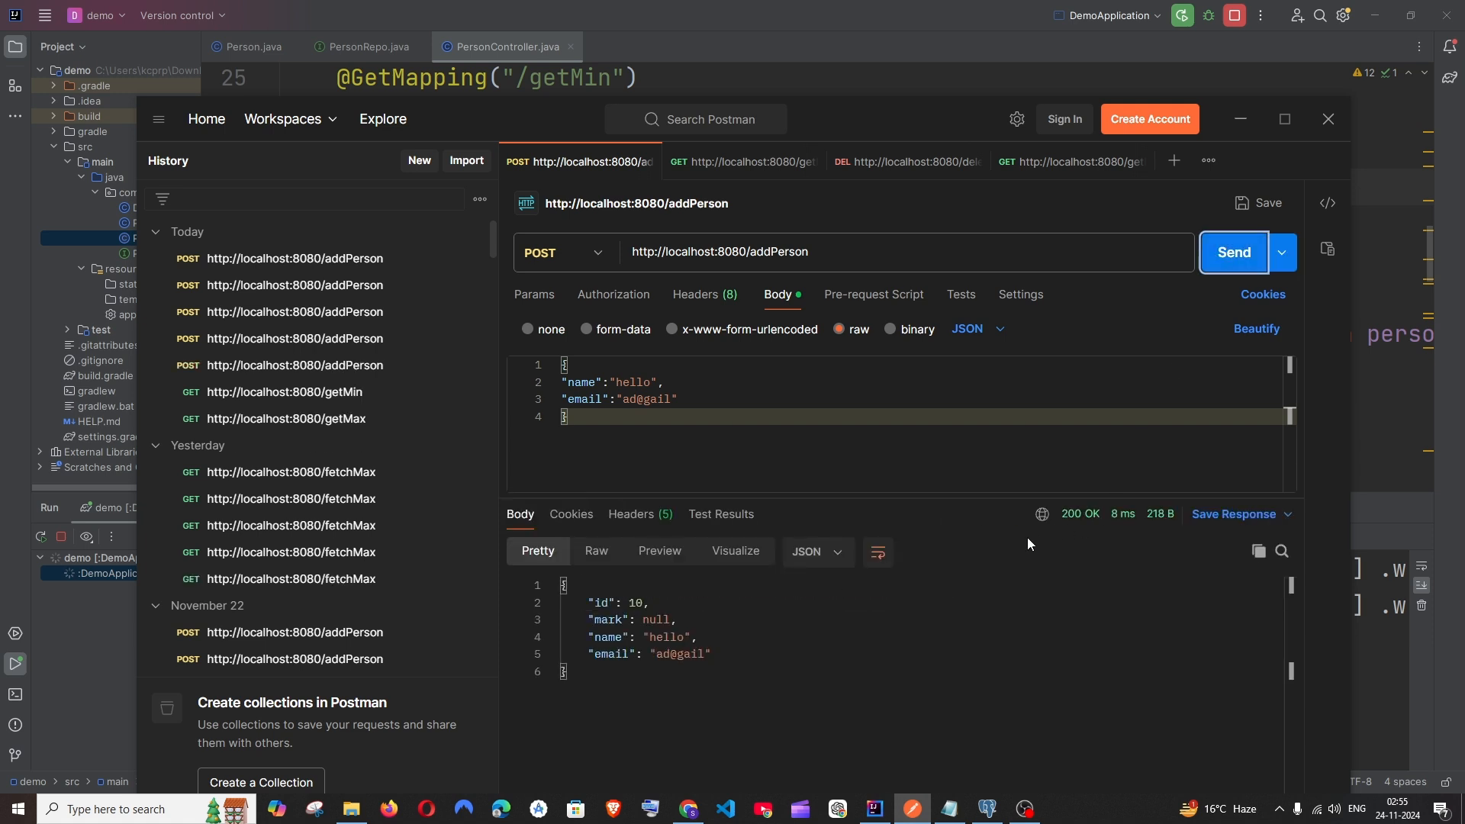